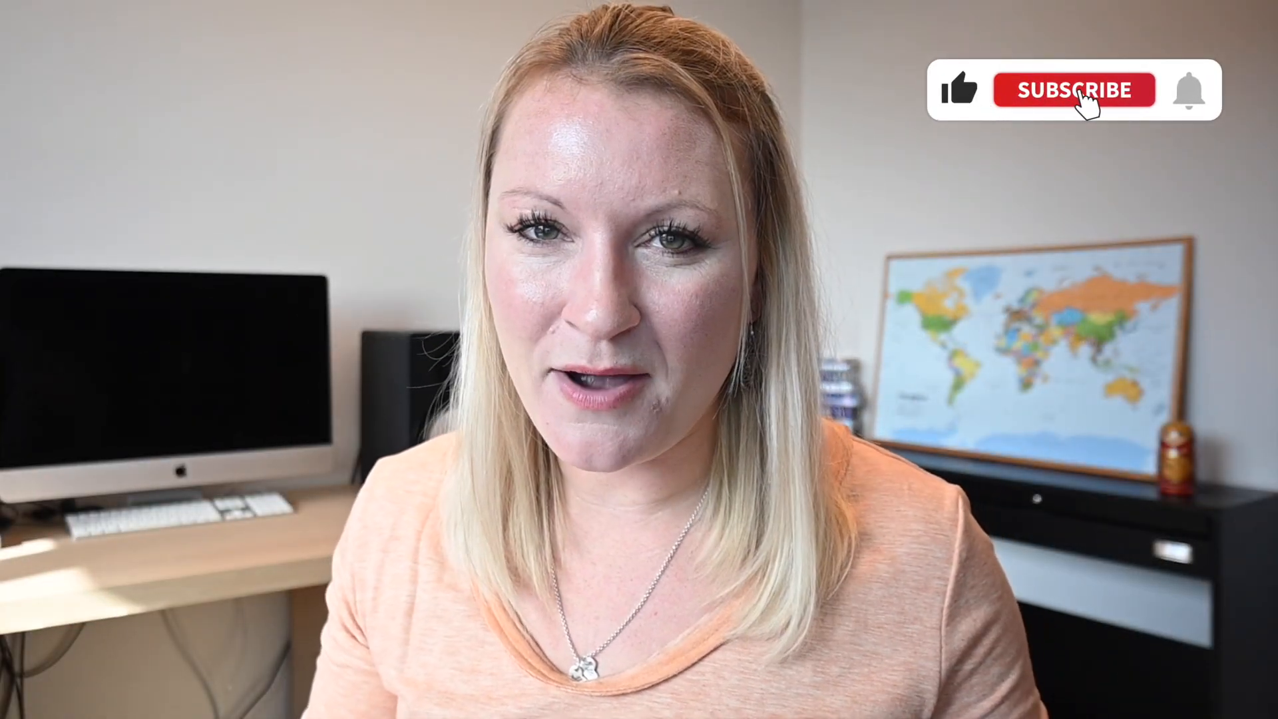
left_click(1074, 89)
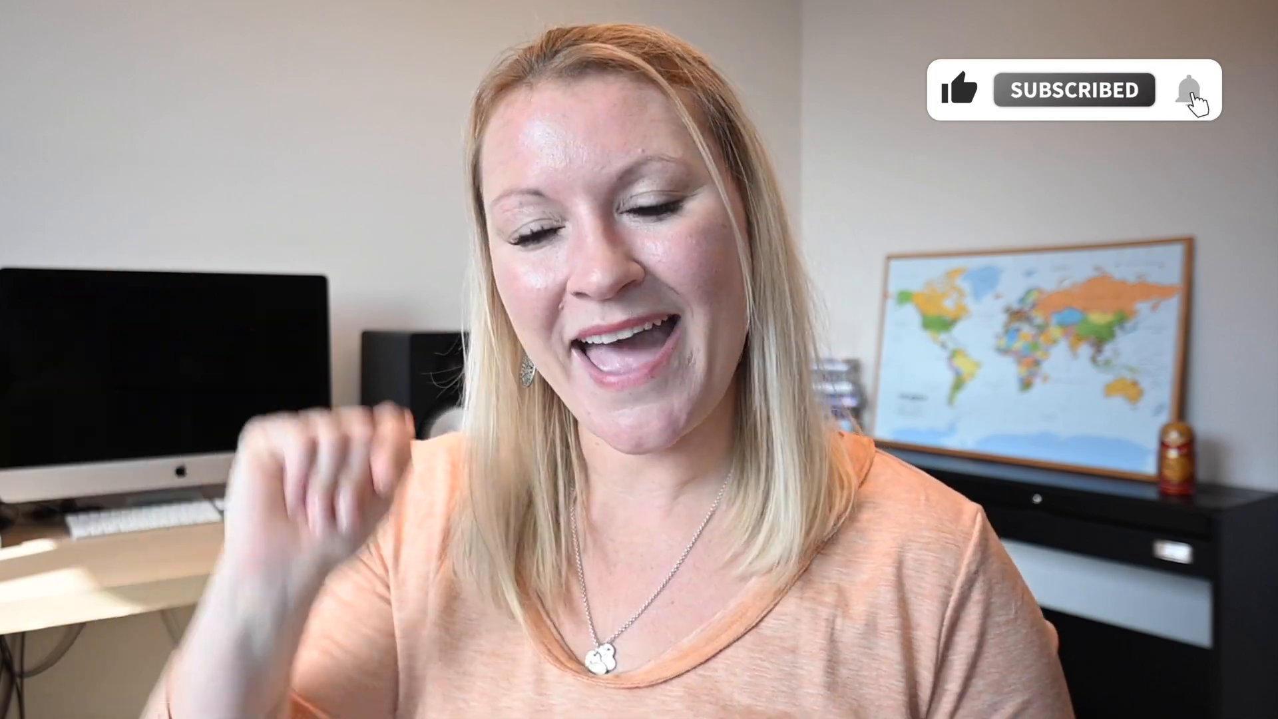